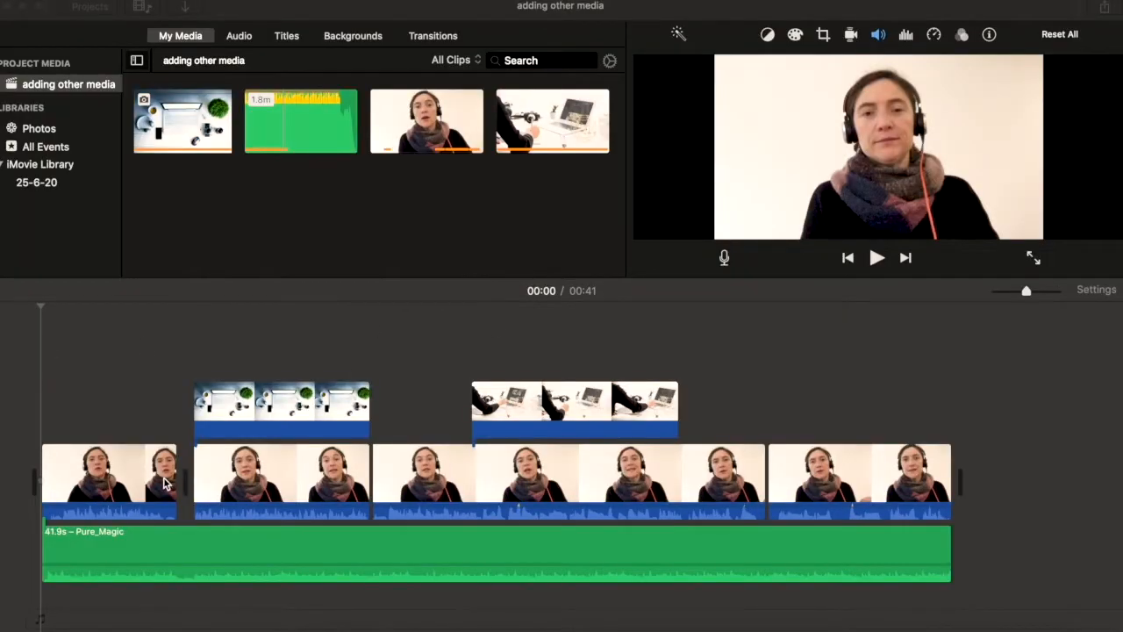
{"action": "mouse_move", "coordinate": [787, 485]}
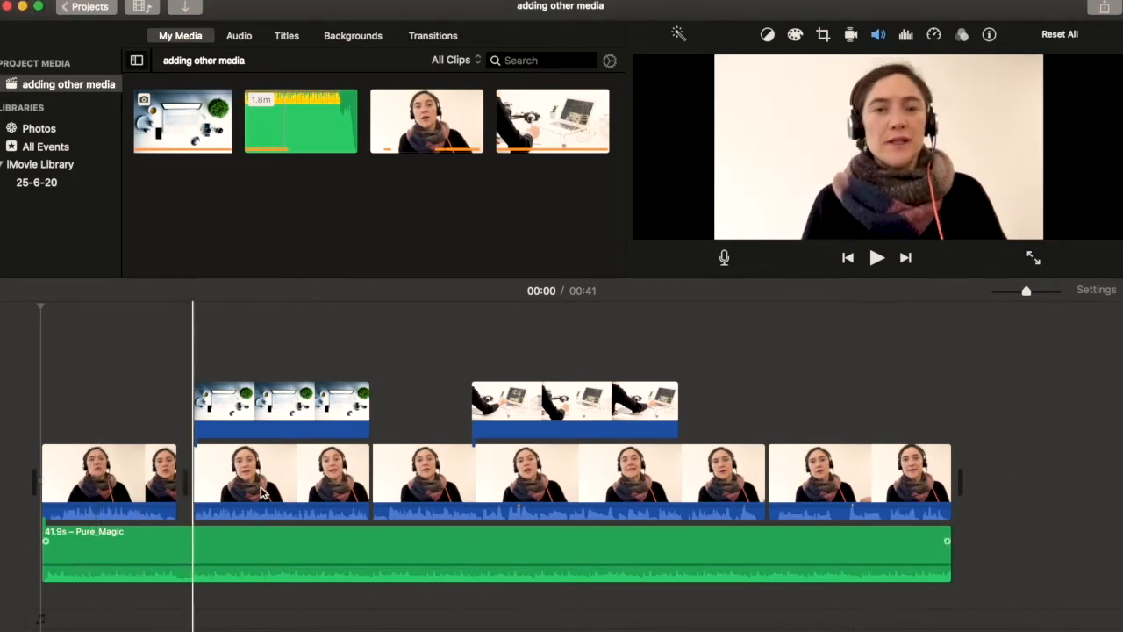
Step: Select the overhead desk and camera rig cutaway clips, then choose Share > File
{"action": "left_click", "coordinate": [280, 408]}
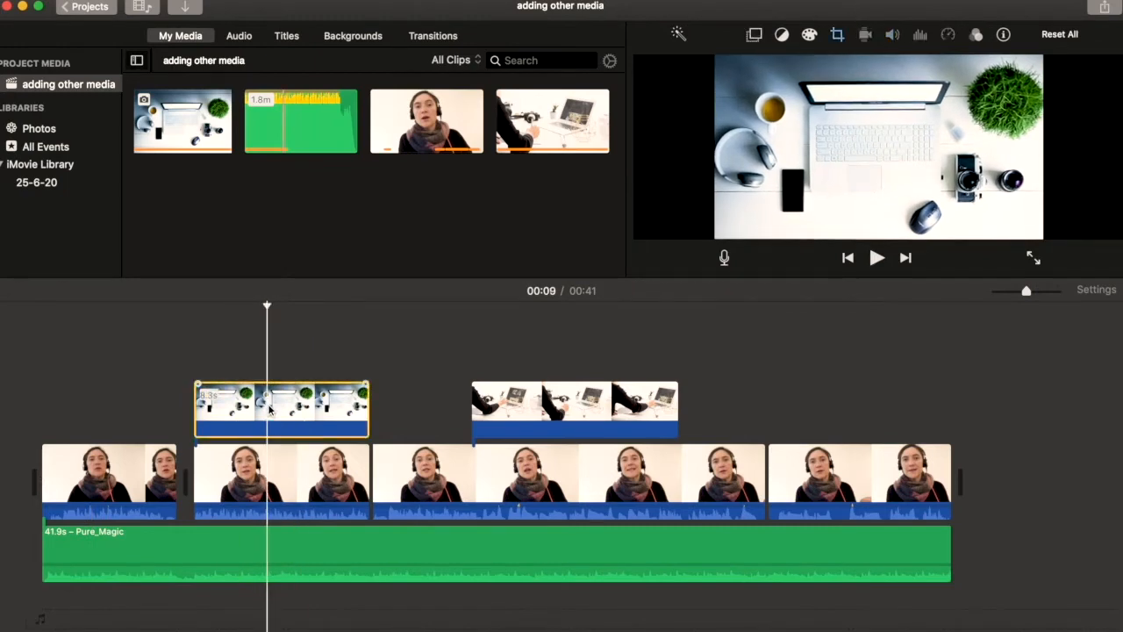
{"action": "left_click", "coordinate": [575, 409]}
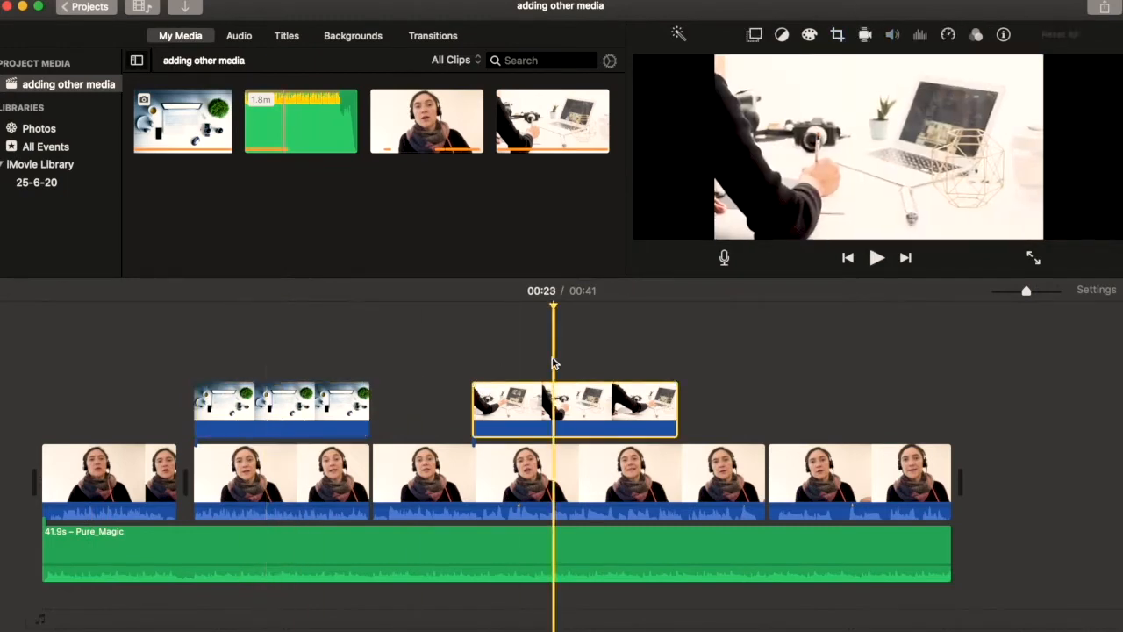
{"action": "mouse_move", "coordinate": [590, 329]}
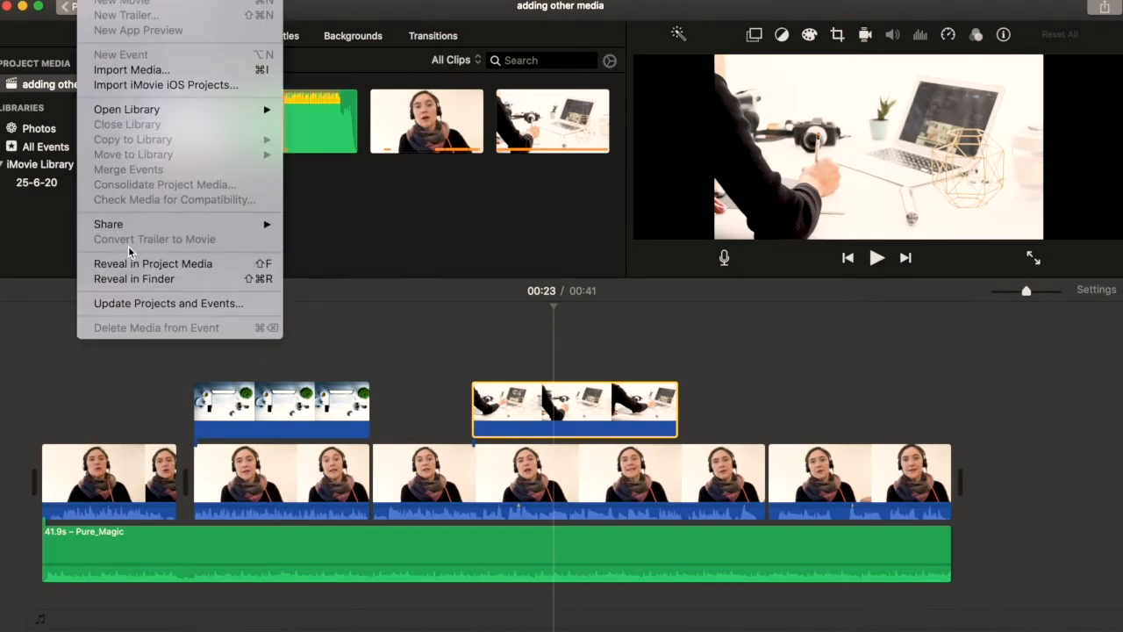
{"action": "mouse_move", "coordinate": [108, 224]}
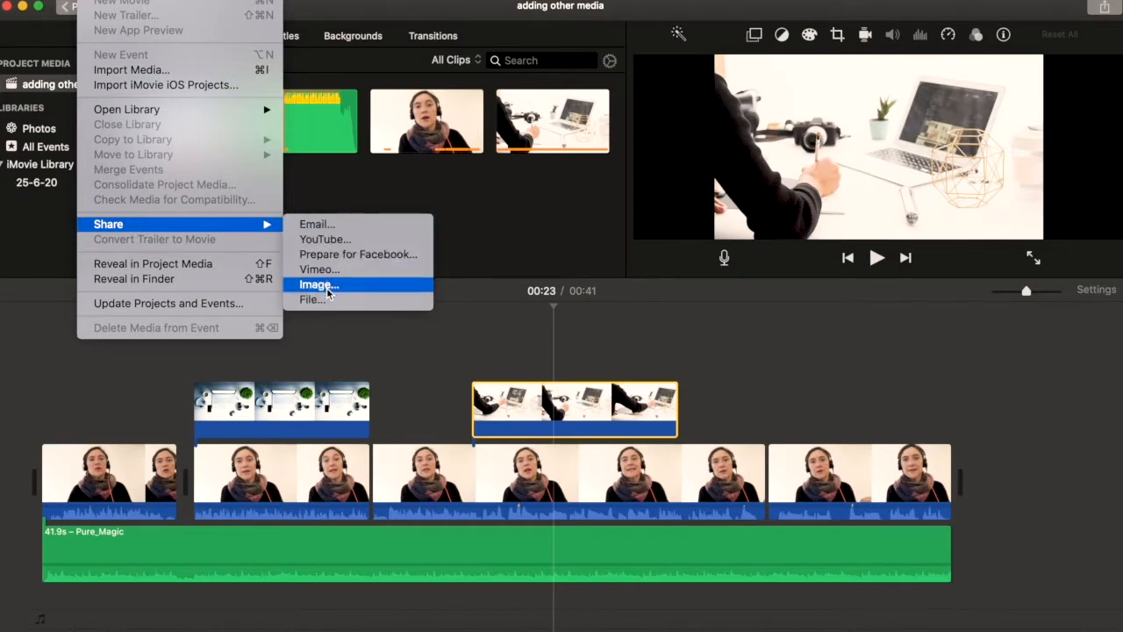
{"action": "mouse_move", "coordinate": [313, 299]}
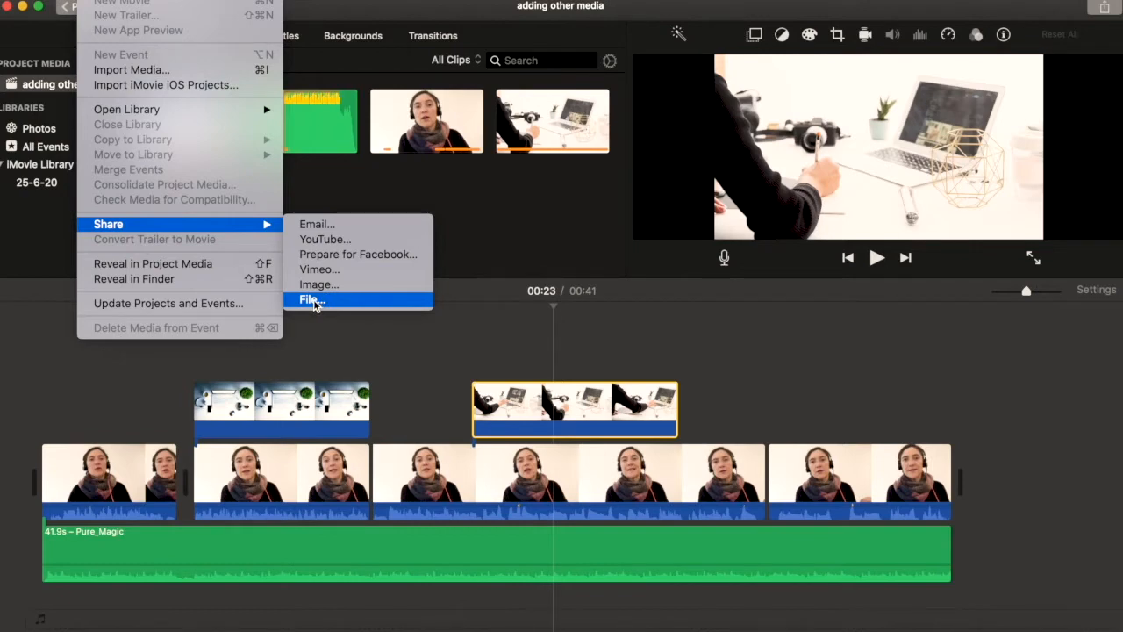
{"action": "left_click", "coordinate": [312, 300]}
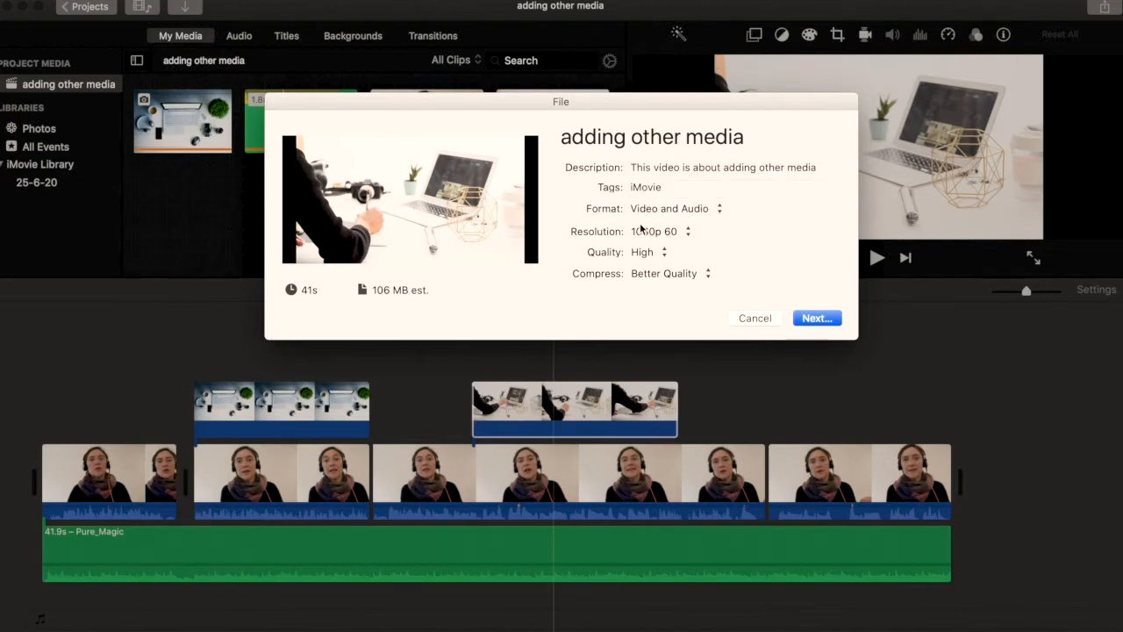
Step: Keep Video and Audio, 1080p 60 and High quality, then continue to saving
{"action": "left_click", "coordinate": [676, 208]}
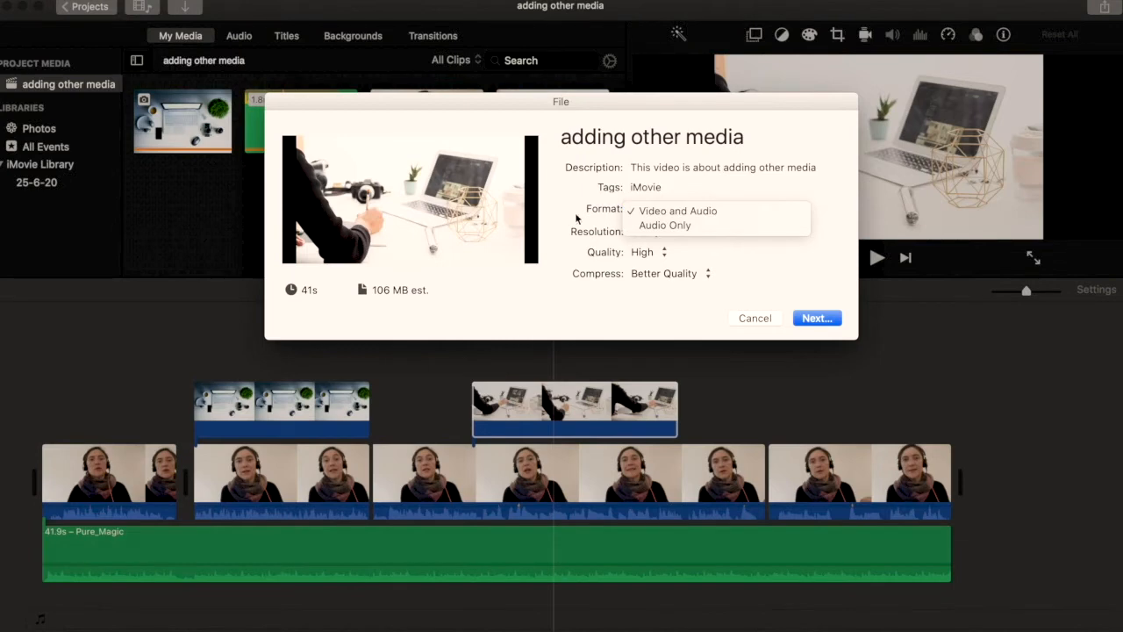
{"action": "left_click", "coordinate": [678, 211]}
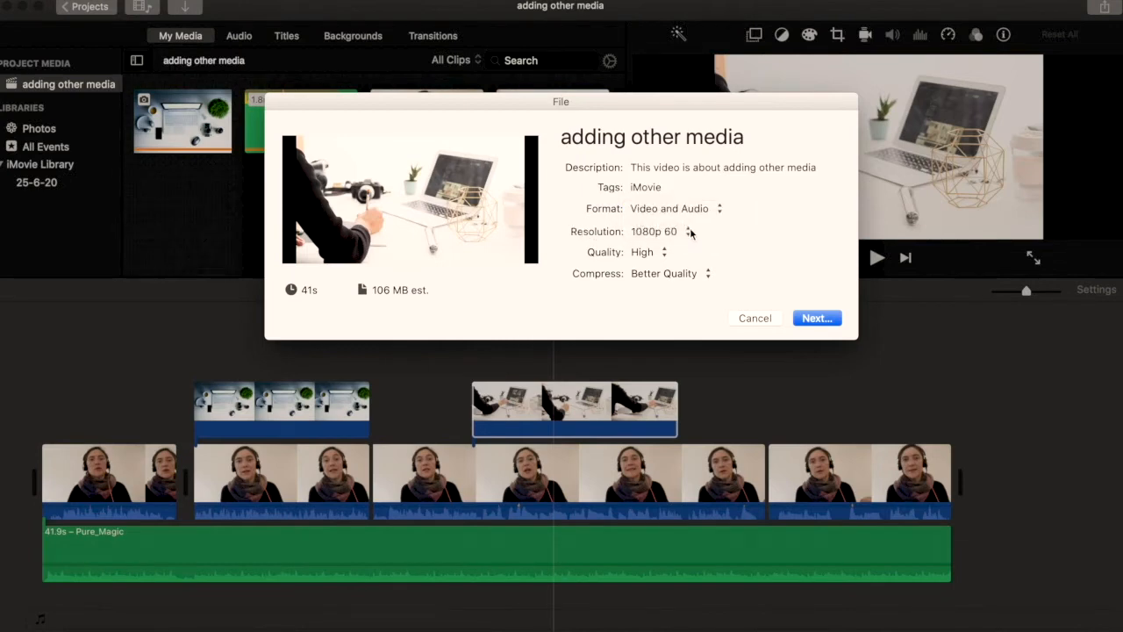
{"action": "left_click", "coordinate": [669, 231]}
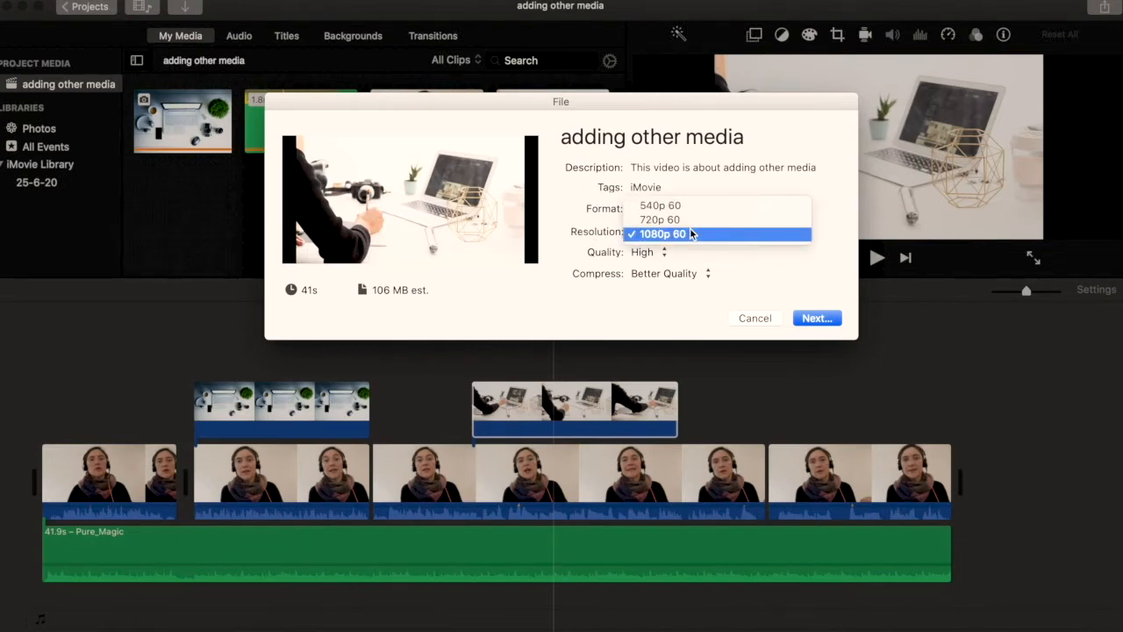
{"action": "left_click", "coordinate": [647, 252]}
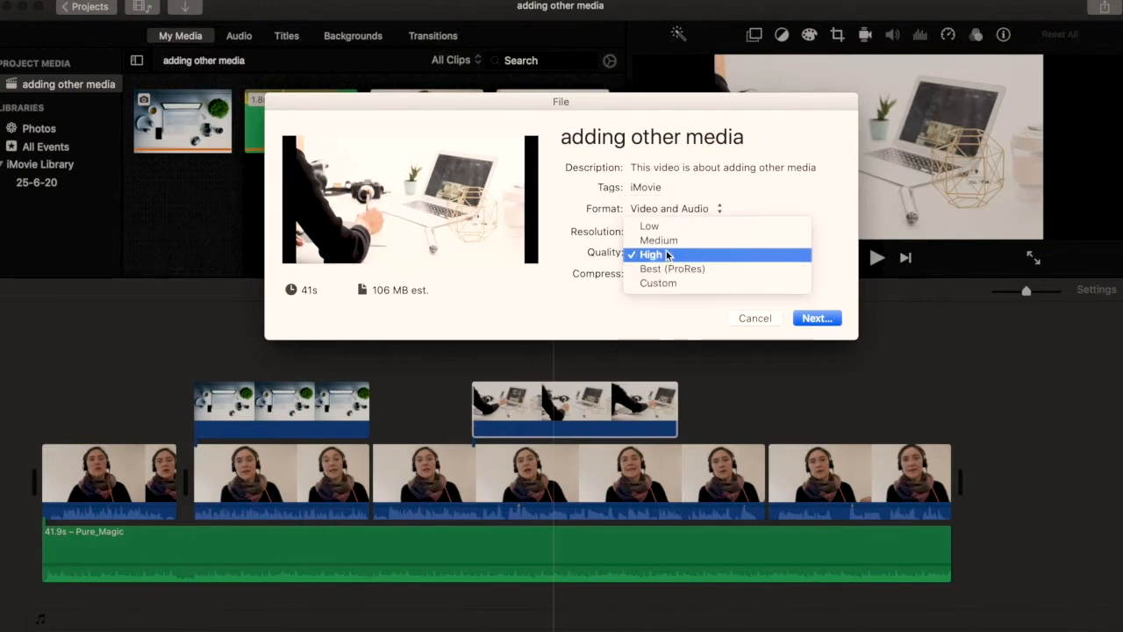
{"action": "mouse_move", "coordinate": [673, 268]}
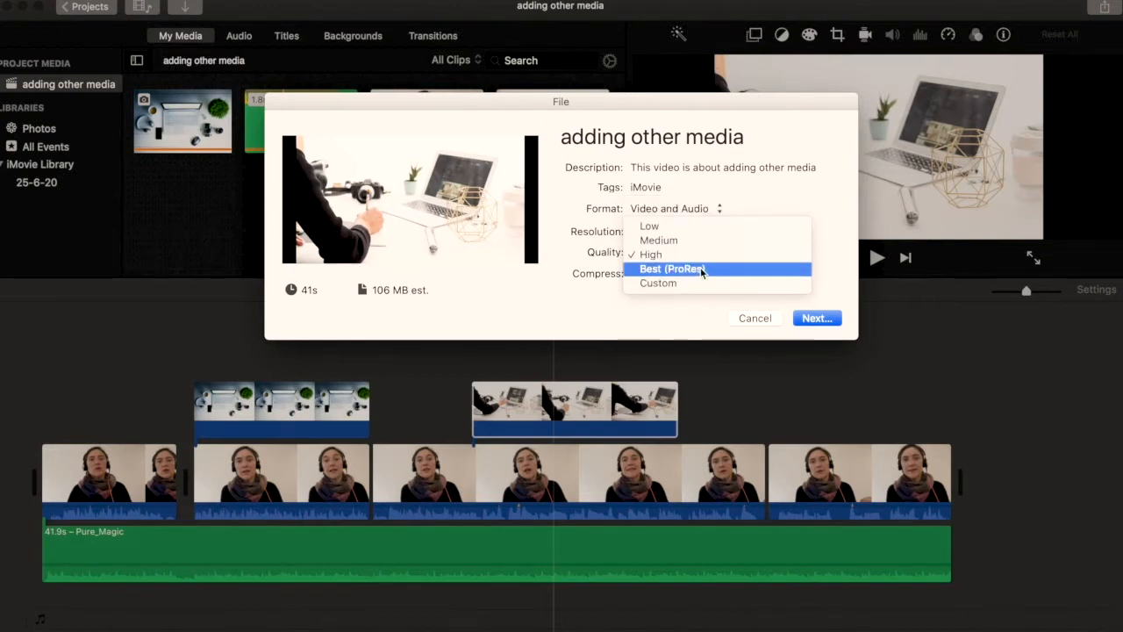
{"action": "left_click", "coordinate": [672, 268]}
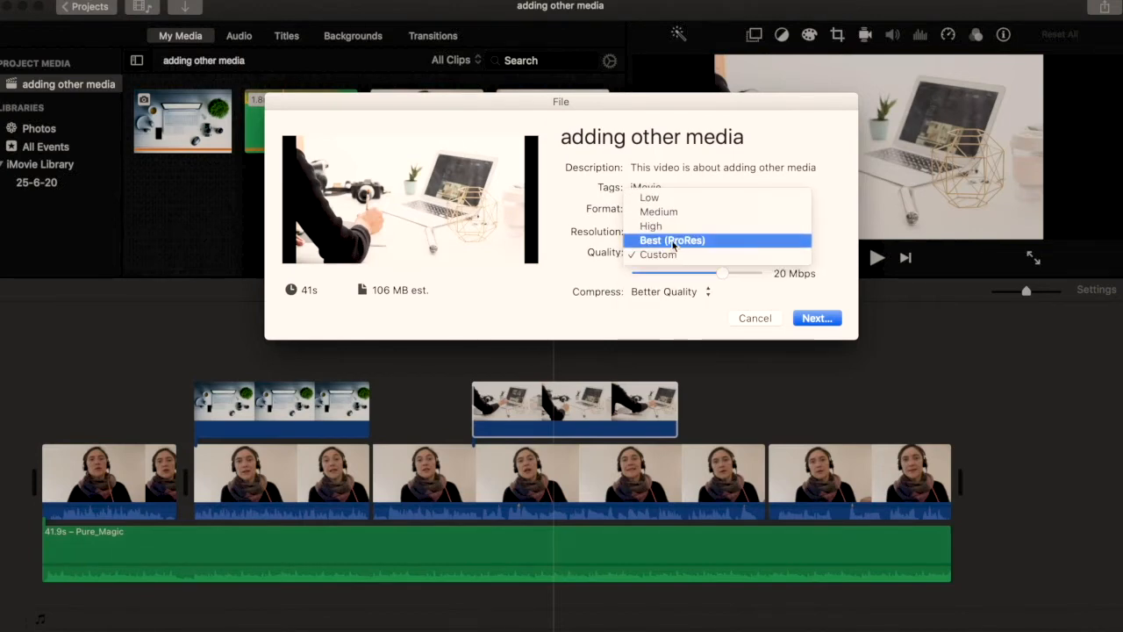
{"action": "left_click", "coordinate": [651, 225]}
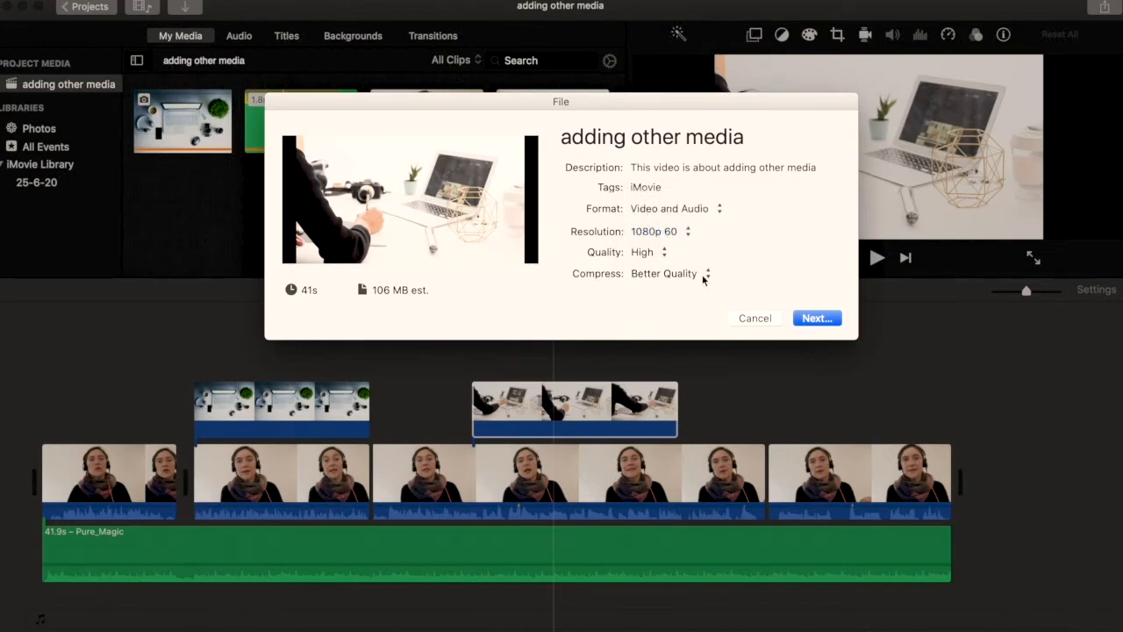
{"action": "mouse_move", "coordinate": [864, 364]}
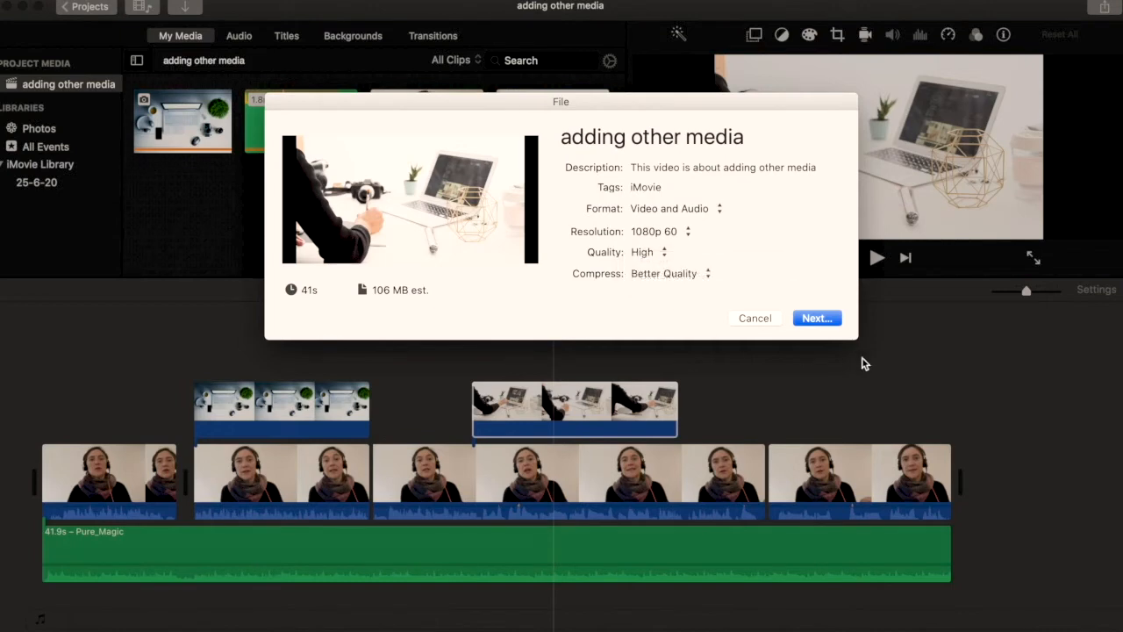
{"action": "left_click", "coordinate": [815, 318]}
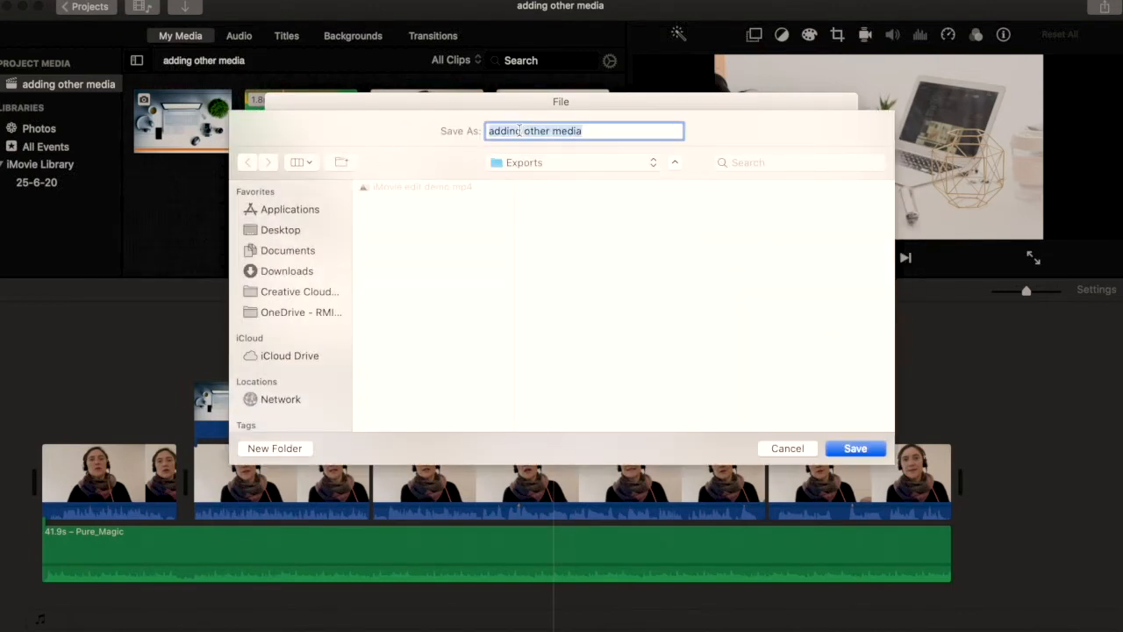
Step: Save the export as 'iMovie demo' in the Exports folder
{"action": "type", "text": "iMovie demo"}
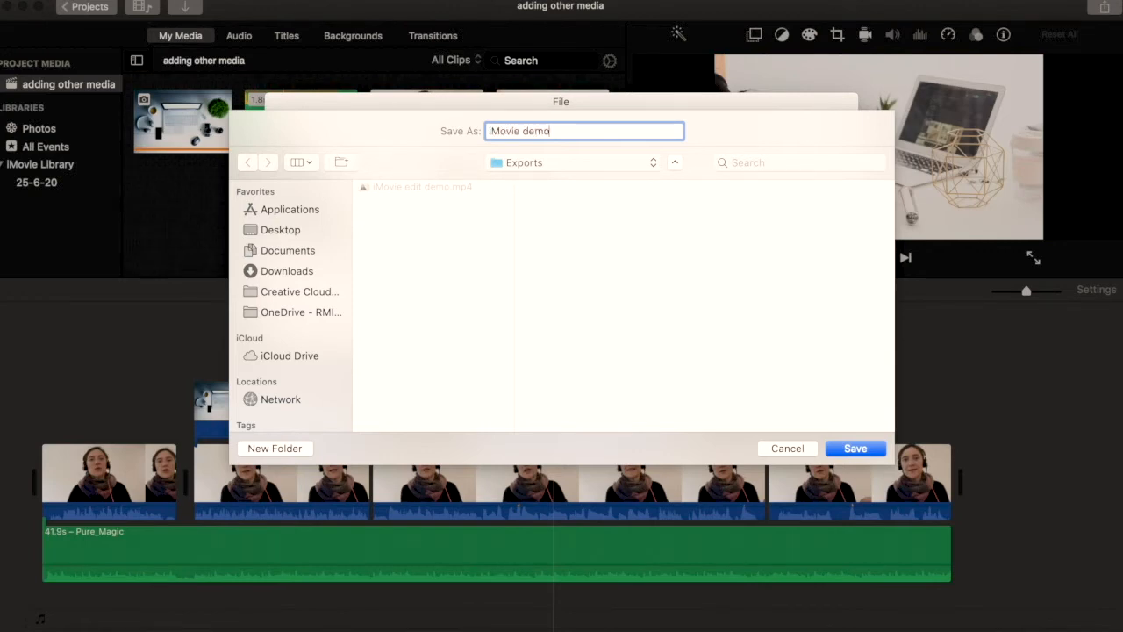
{"action": "mouse_move", "coordinate": [855, 449]}
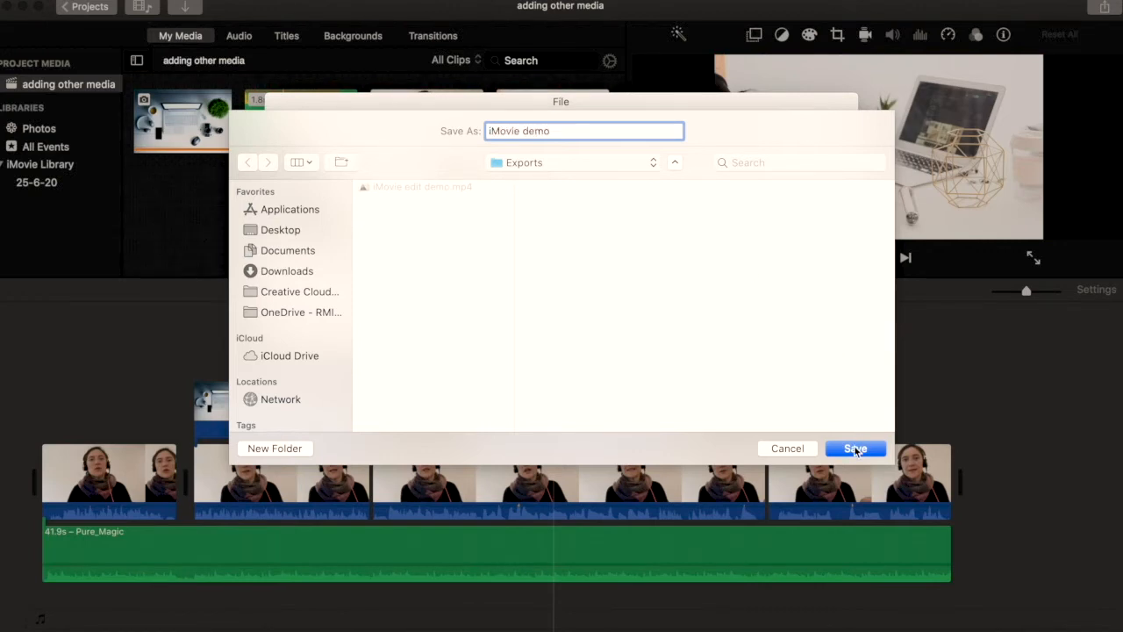
{"action": "left_click", "coordinate": [855, 448]}
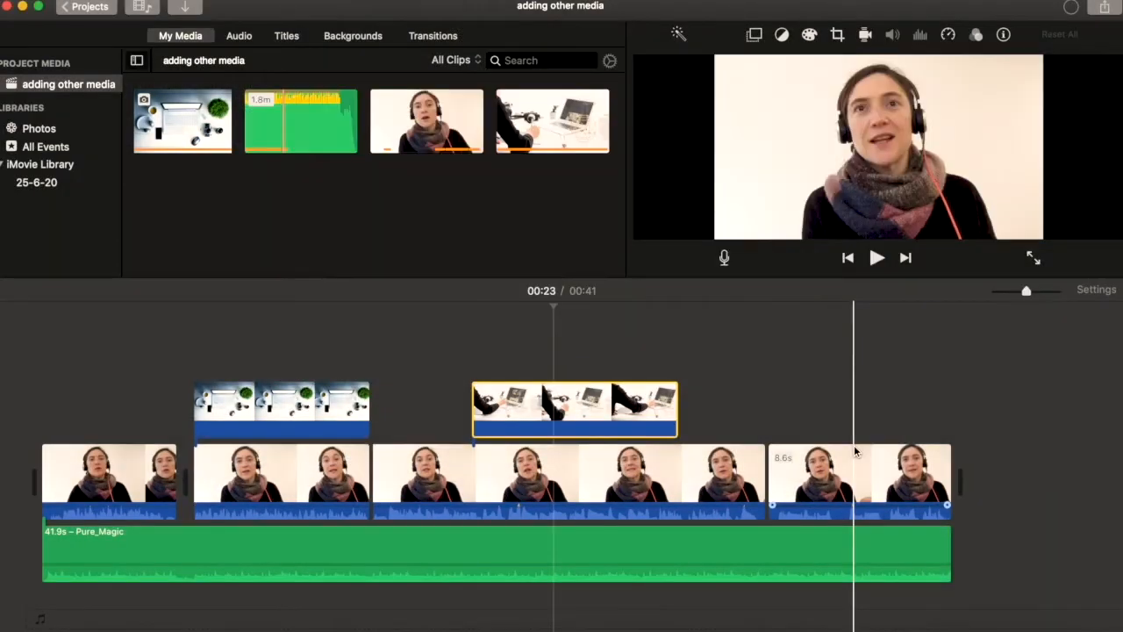
{"action": "mouse_move", "coordinate": [856, 452]}
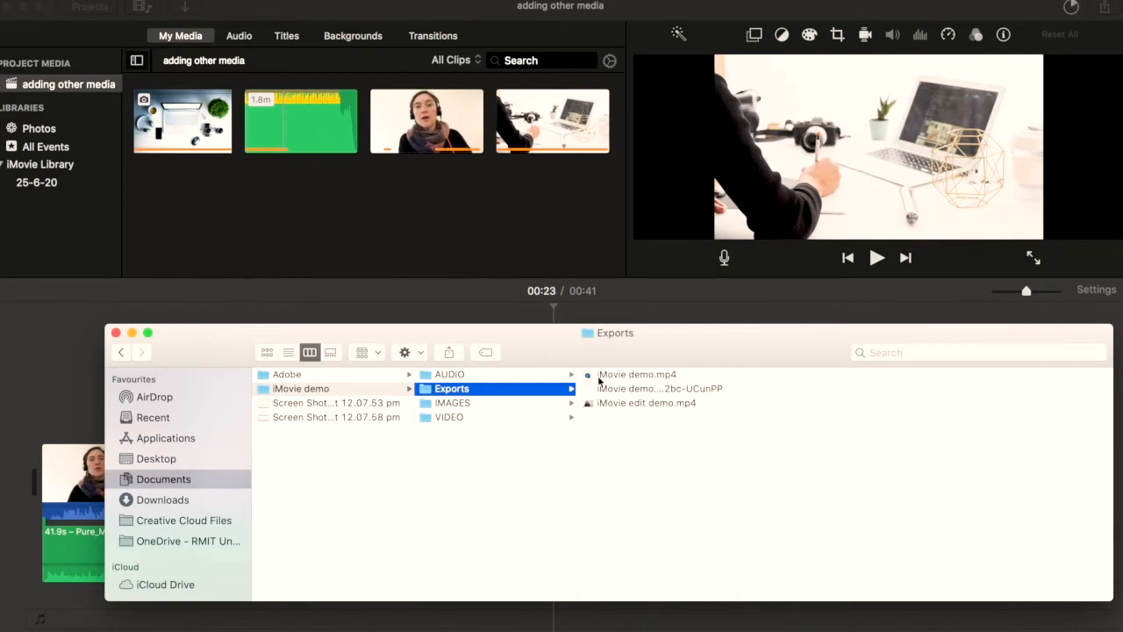
{"action": "mouse_move", "coordinate": [614, 383]}
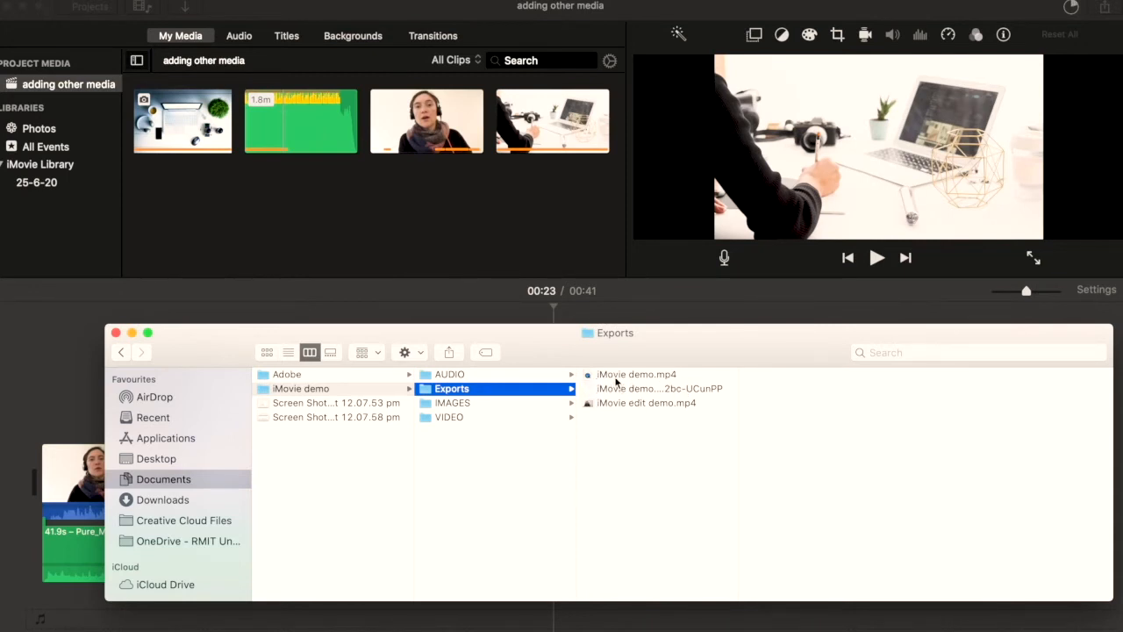
Step: Switch from the Finder Exports folder back to the iMovie project timeline
{"action": "left_click", "coordinate": [658, 387]}
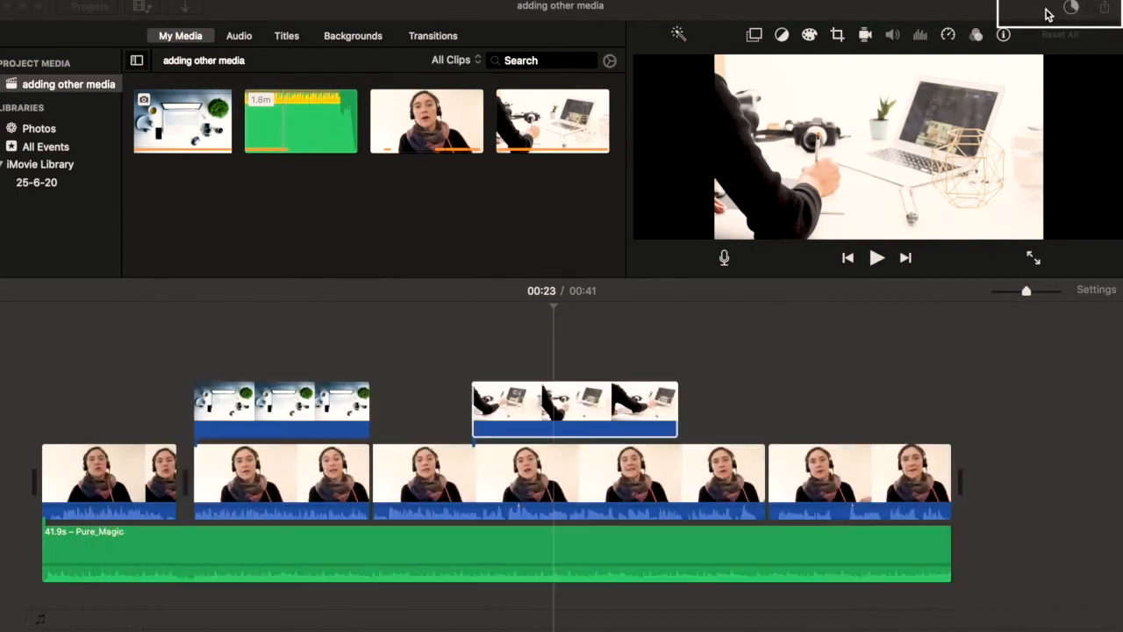
Step: Check the export progress indicator until the 'iMovie demo' export completes
{"action": "left_click", "coordinate": [575, 409]}
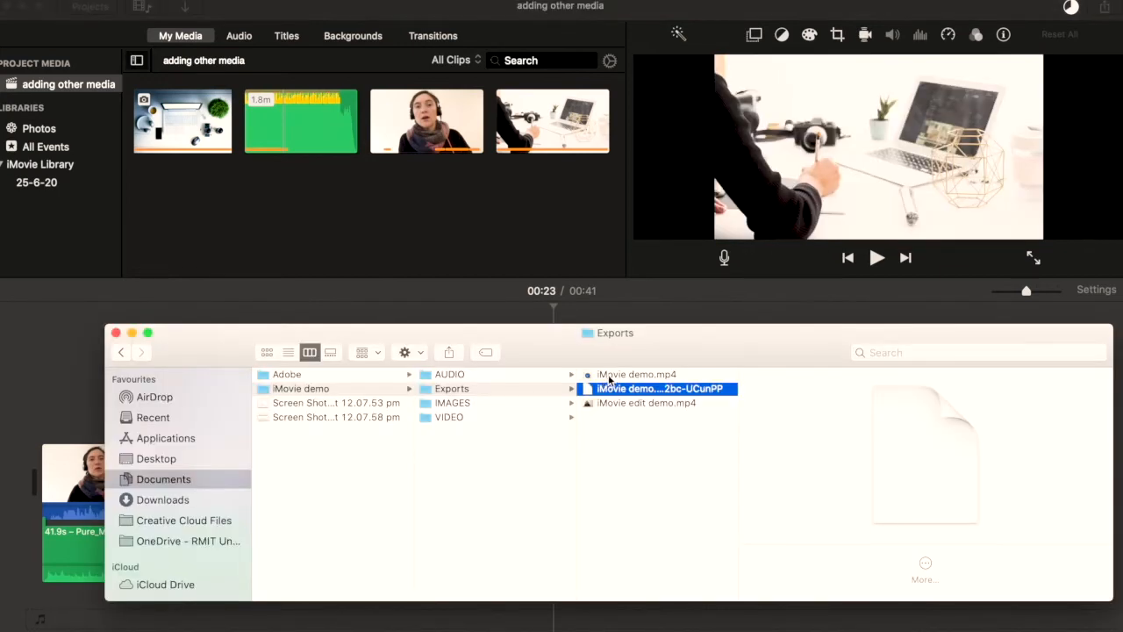
Step: Select iMovie demo.mp4 in Exports and play it in a large preview
{"action": "left_click", "coordinate": [636, 374]}
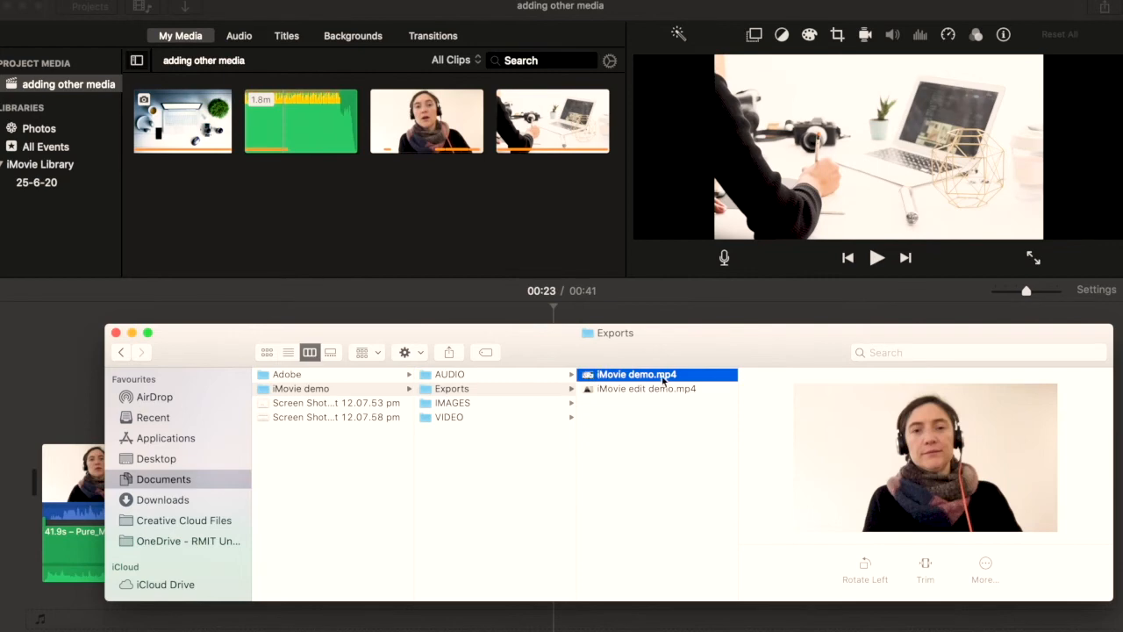
{"action": "mouse_move", "coordinate": [588, 475]}
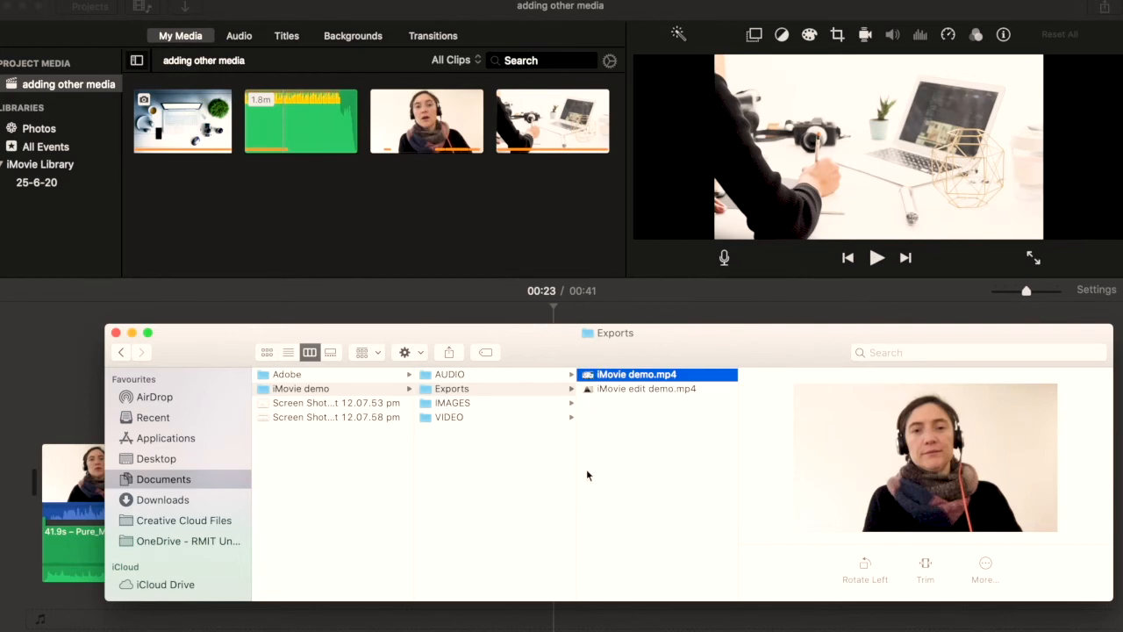
{"action": "double_click", "coordinate": [636, 374]}
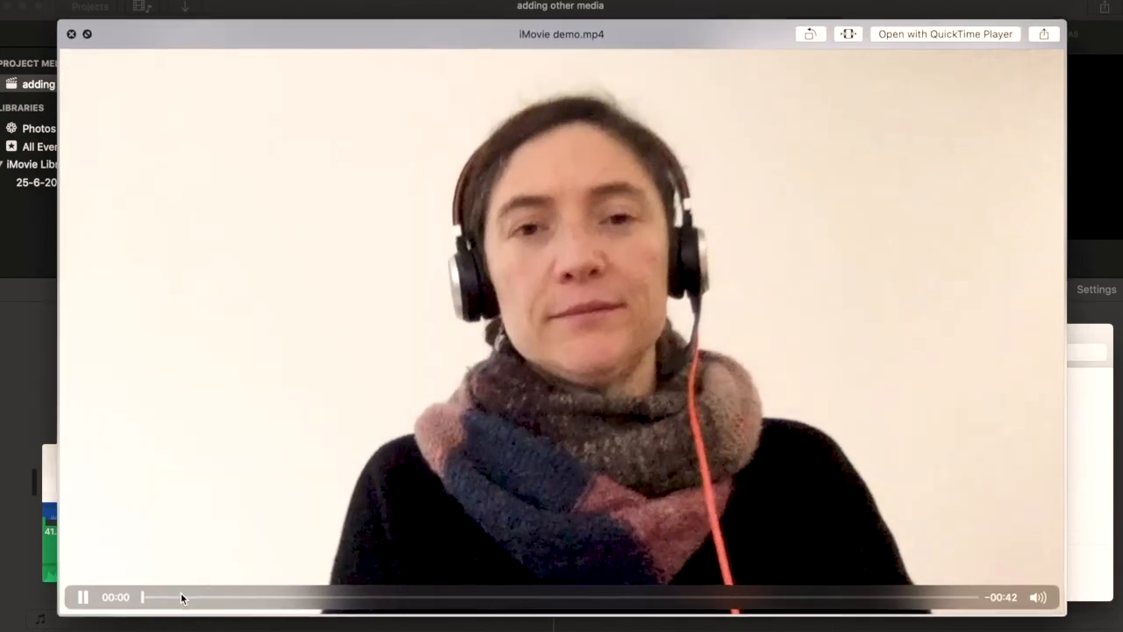